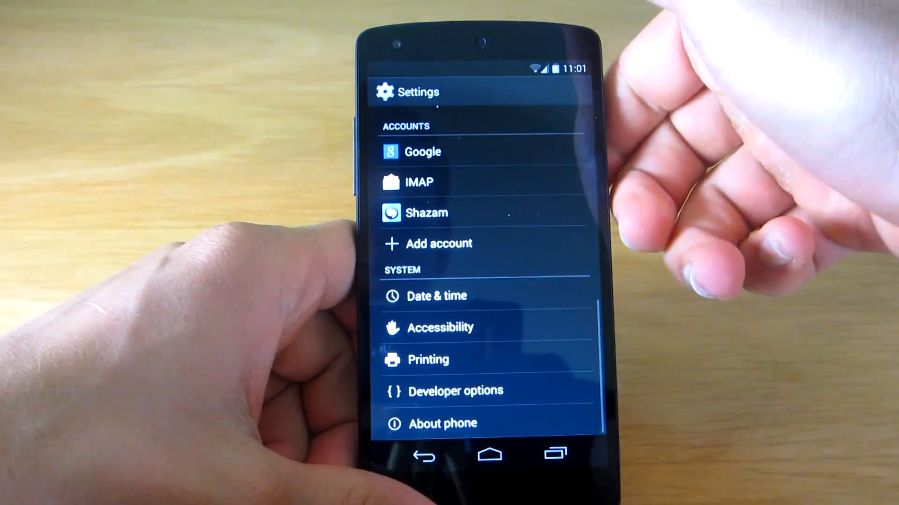
# - Bring up About phone to confirm the Nexus 5 is running Android 4.4.3
pyautogui.click(442, 423)
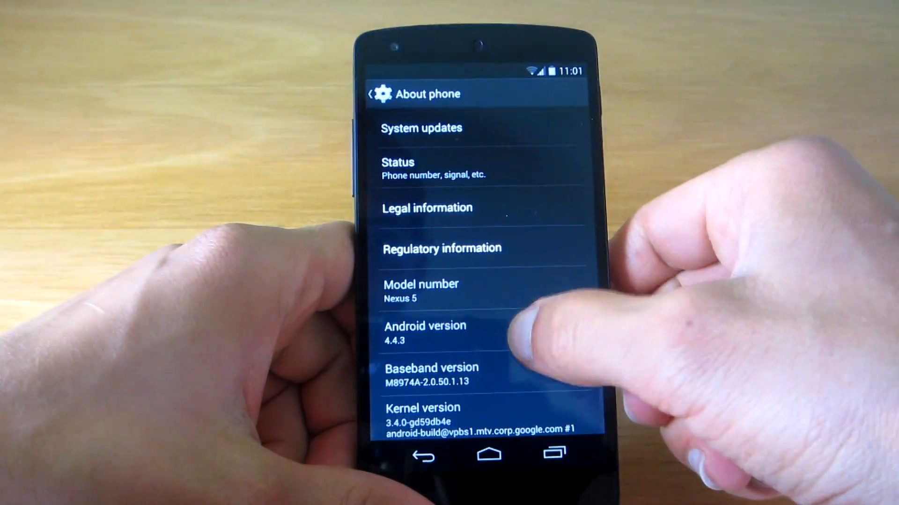
pyautogui.click(424, 333)
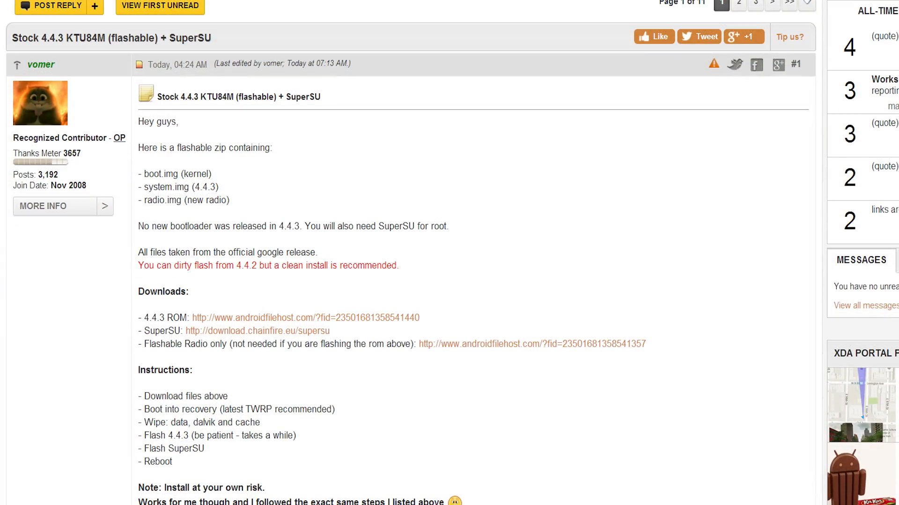
# - Read the Stock 4.4.3 KTU84M post and follow its 4.4.3 ROM link to AndroidFileHost
pyautogui.scroll(-3)
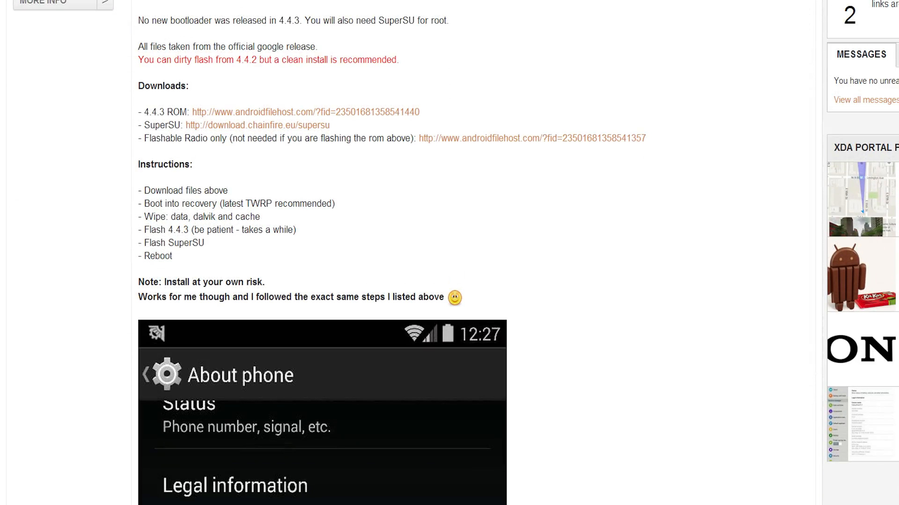
pyautogui.scroll(-3)
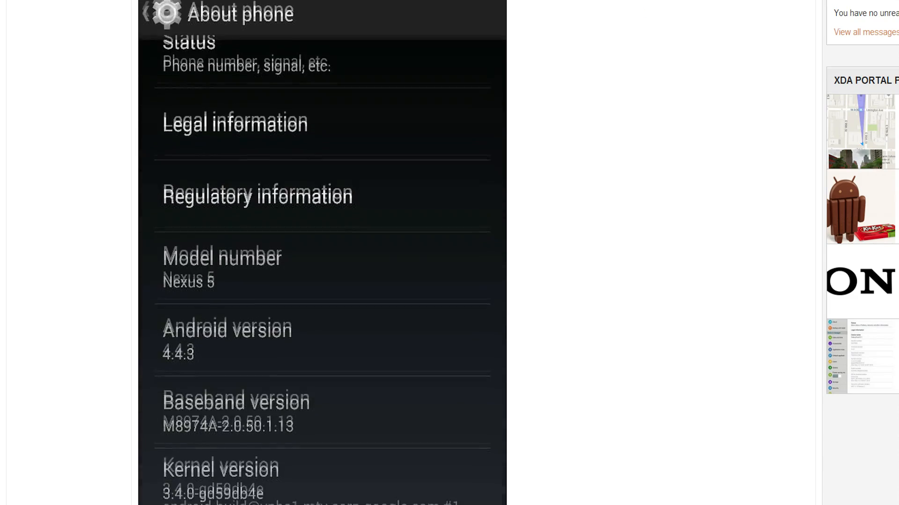
pyautogui.scroll(-3)
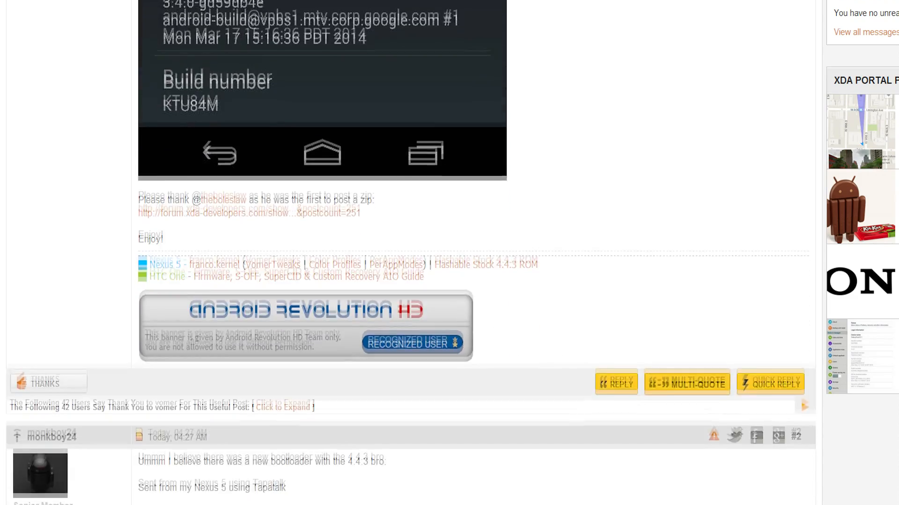
pyautogui.scroll(3)
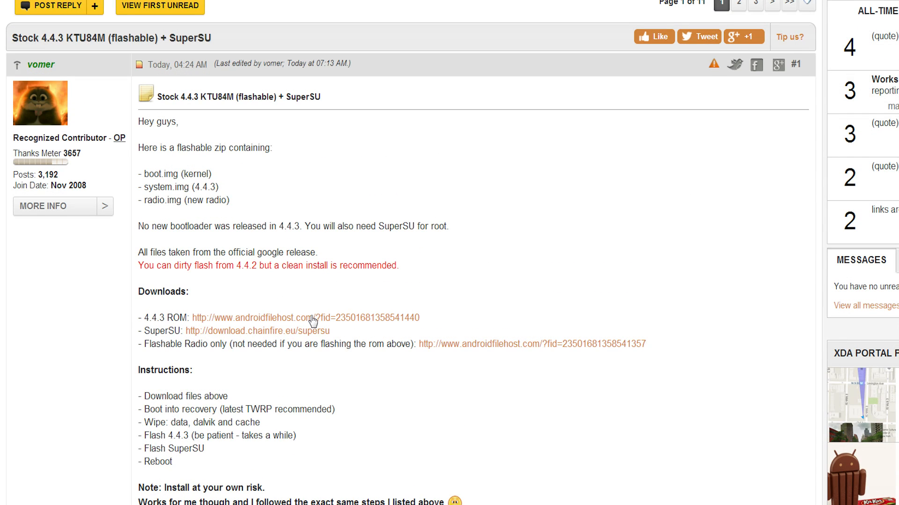
pyautogui.click(305, 318)
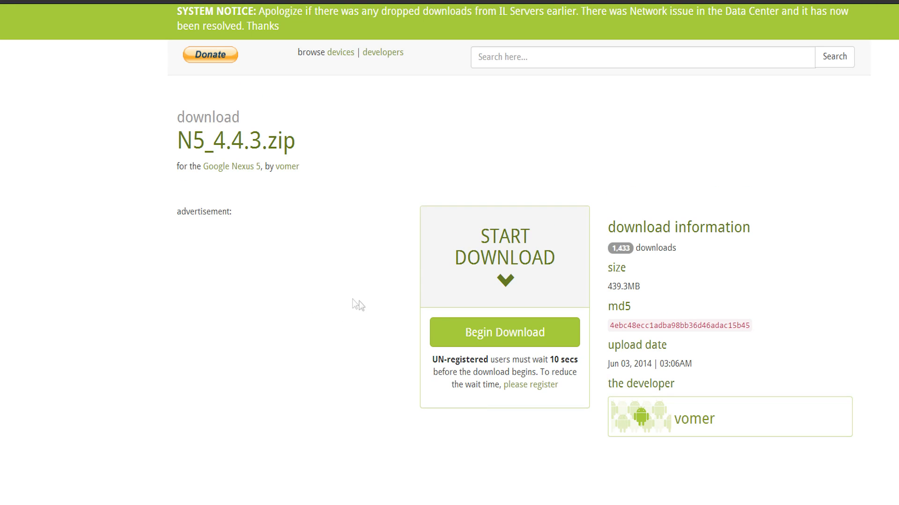
# - Begin the N5_4.4.3.zip download so the 10-second unregistered-user countdown starts
pyautogui.click(503, 332)
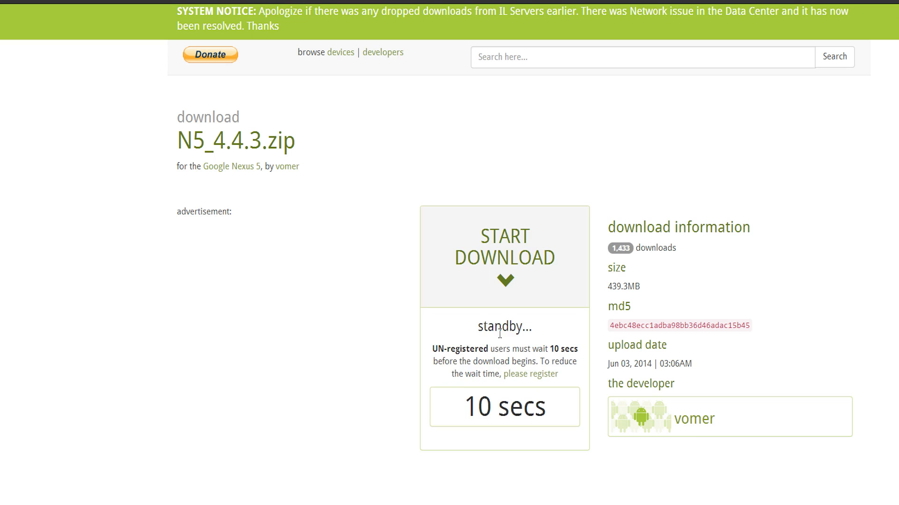
pyautogui.scroll(-3)
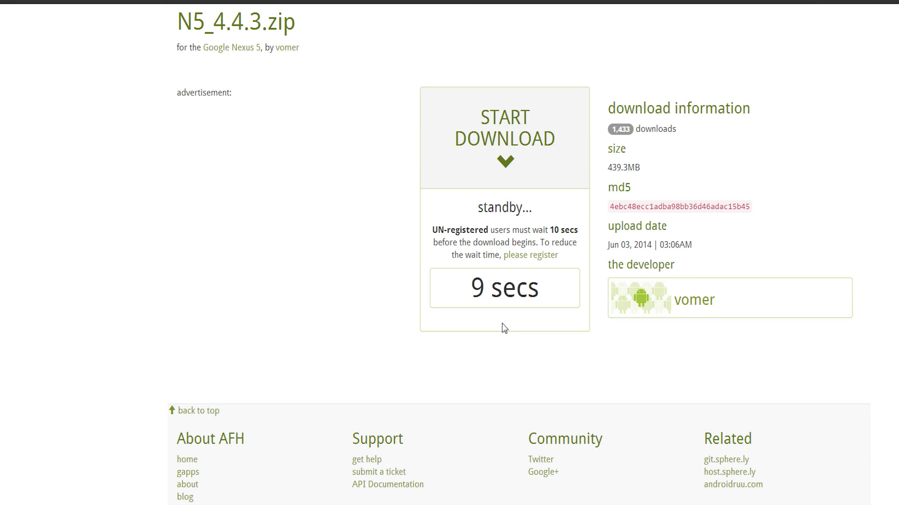